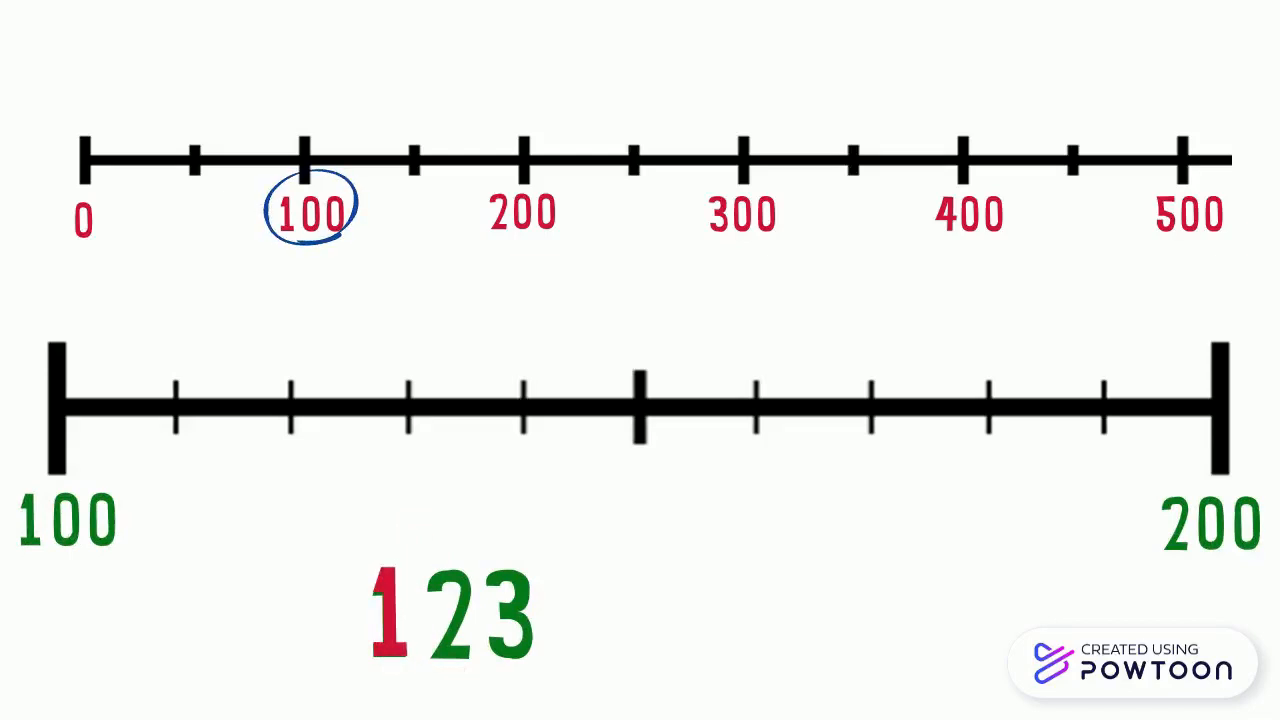
Step: Play the slide so the oval highlight animates onto the 200 label of the top number line
click(520, 210)
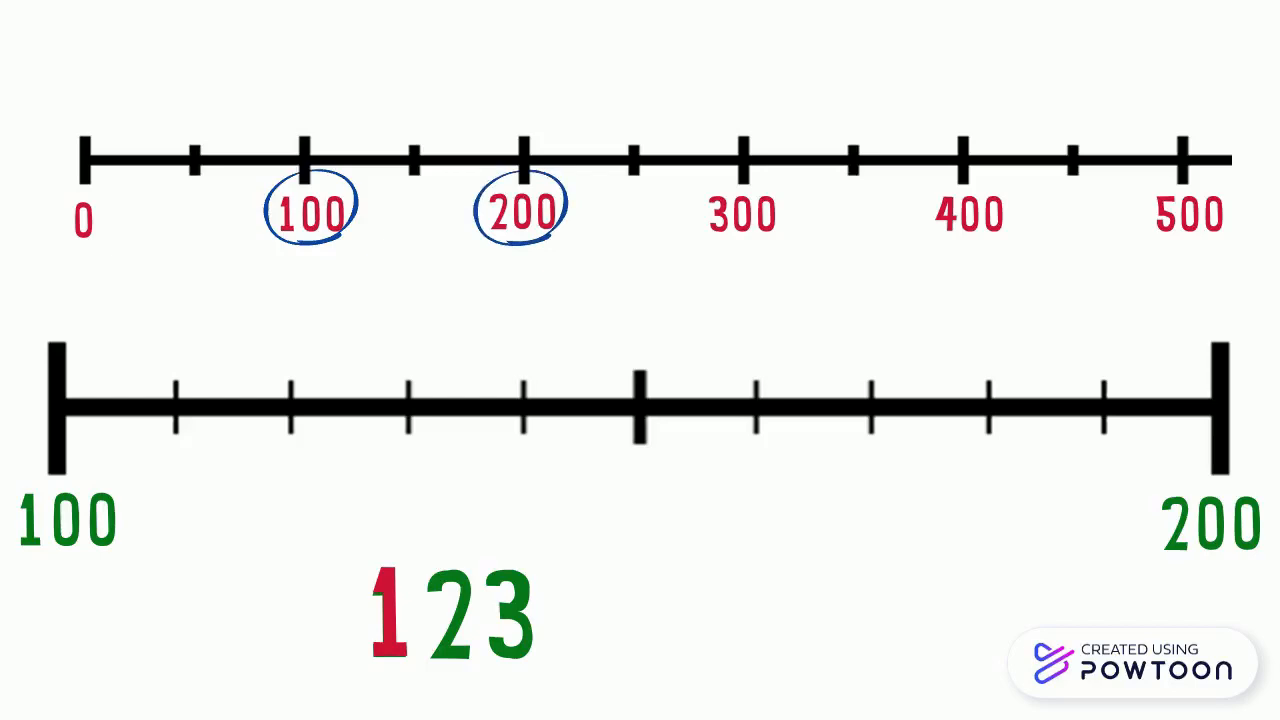